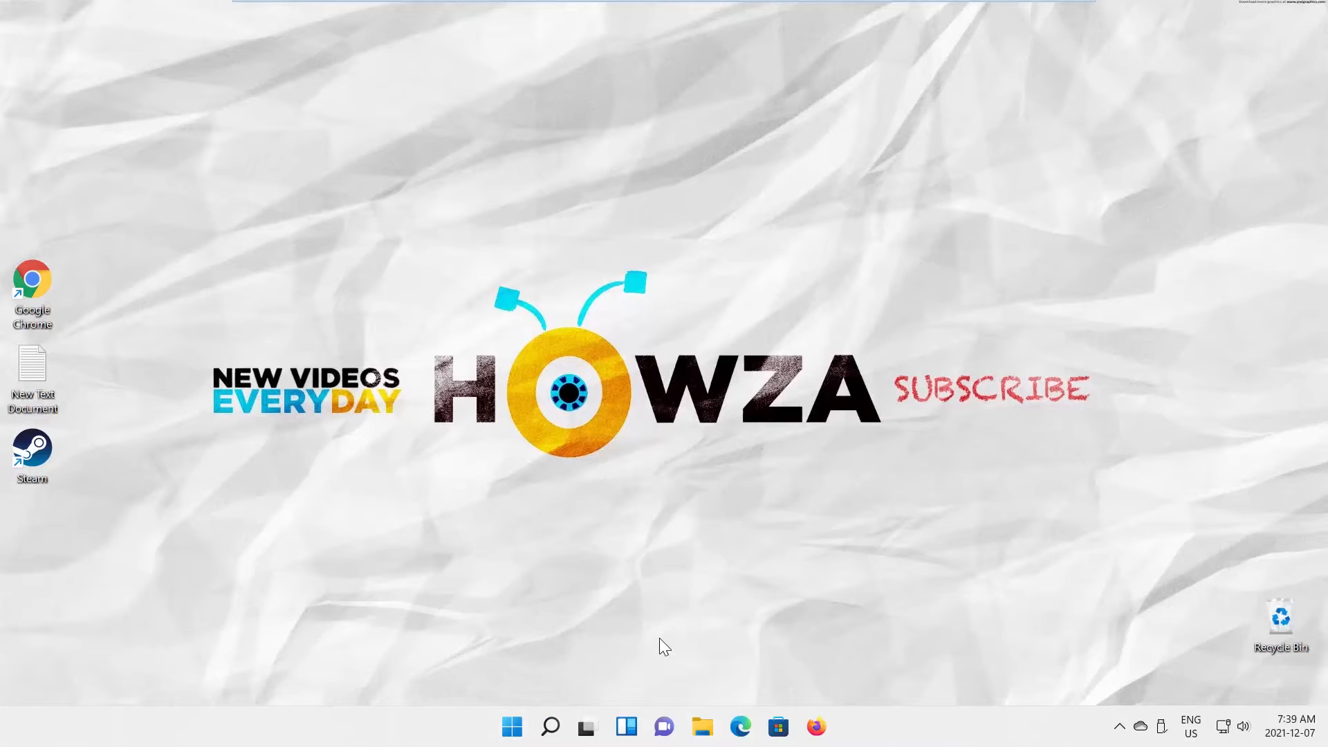
pyautogui.moveTo(702, 726)
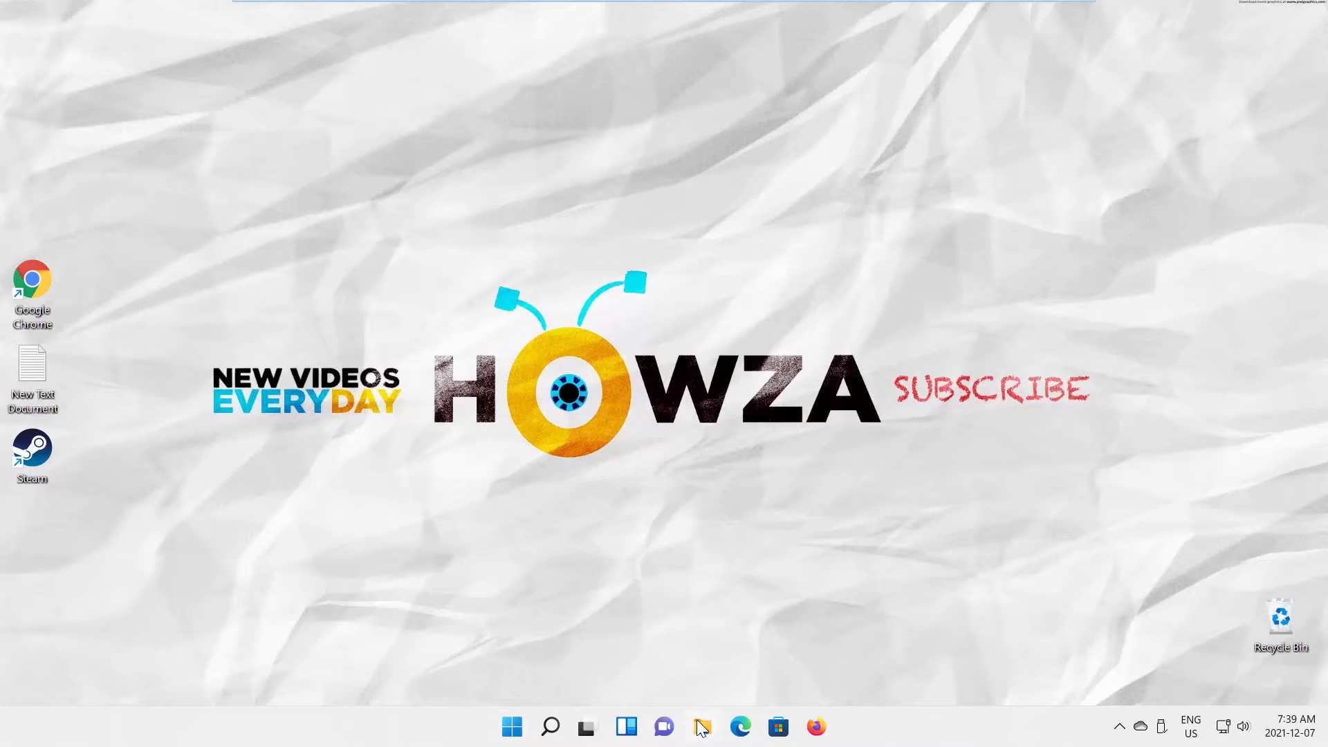
# Step: Launch File Explorer from the taskbar, landing on Quick access with Desktop, Downloads, Documents and Pictures
pyautogui.click(701, 726)
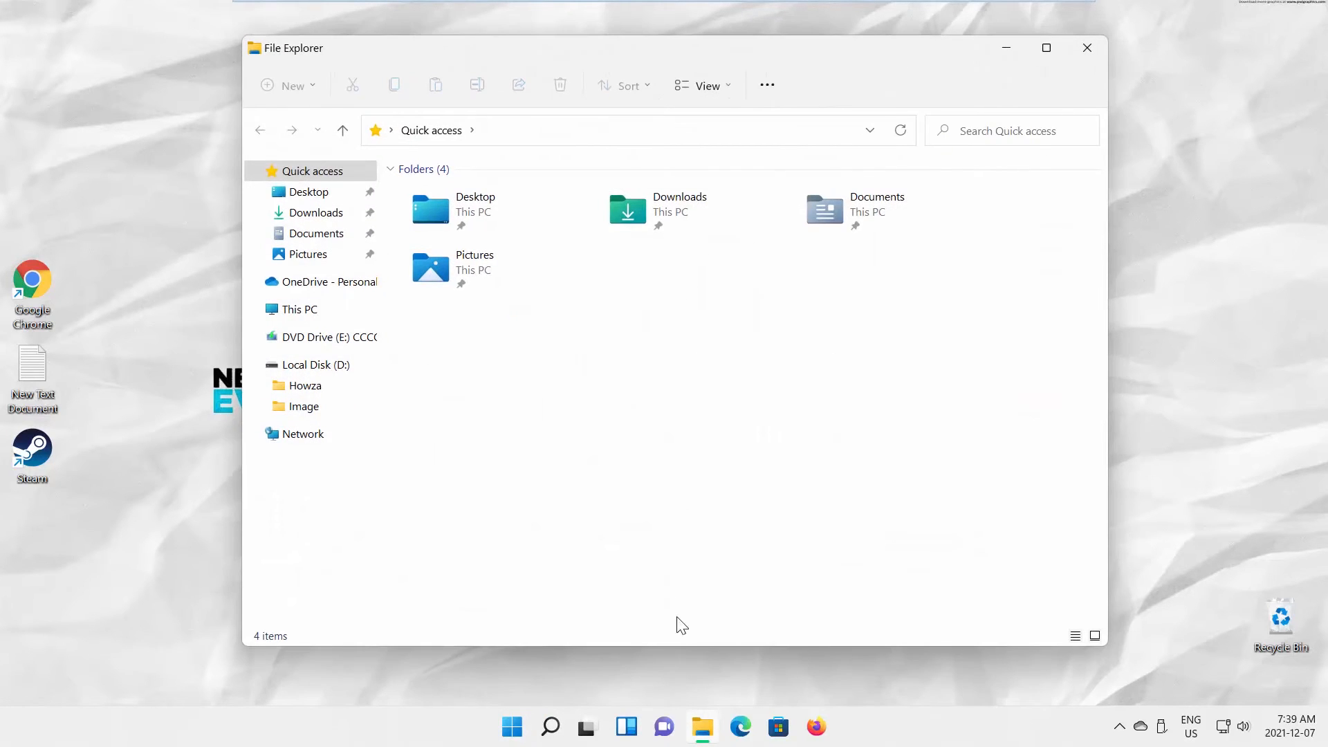
pyautogui.moveTo(527, 307)
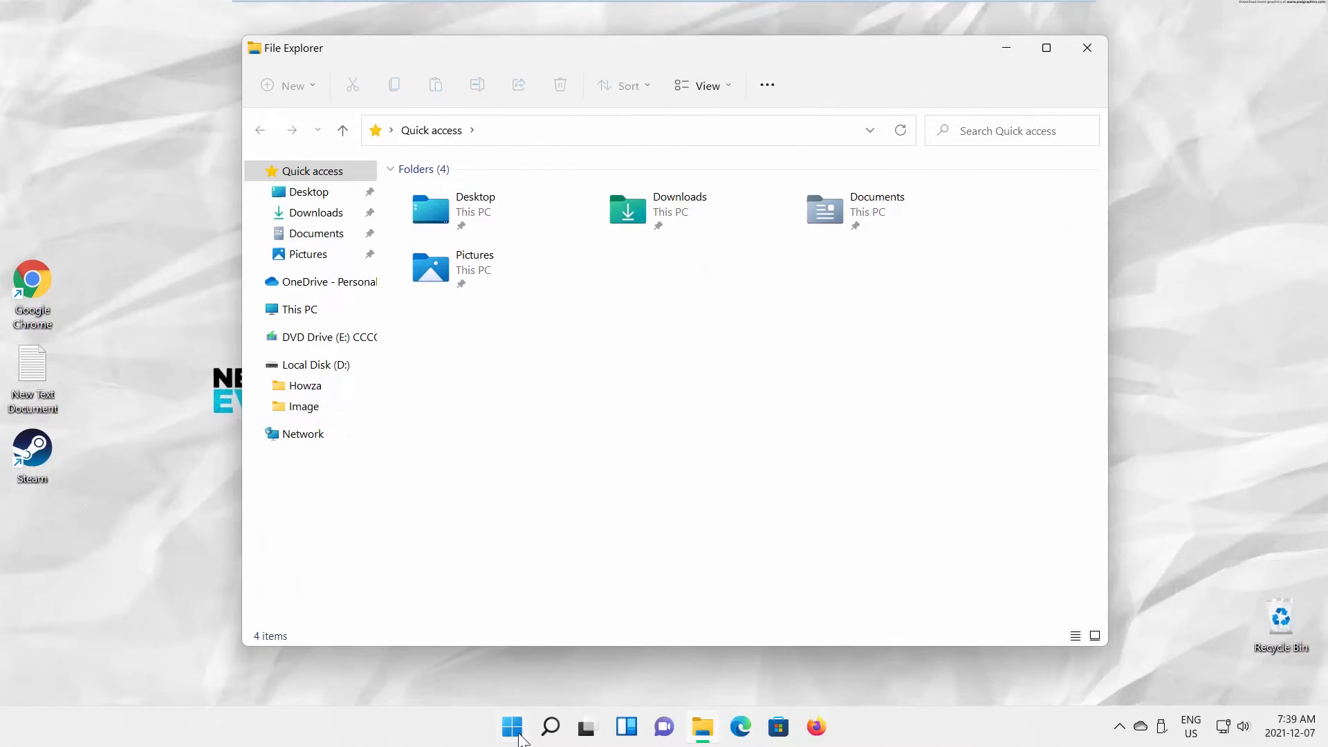
# Step: Launch Settings from Start and go to the Accessibility page with Vision options
pyautogui.click(510, 726)
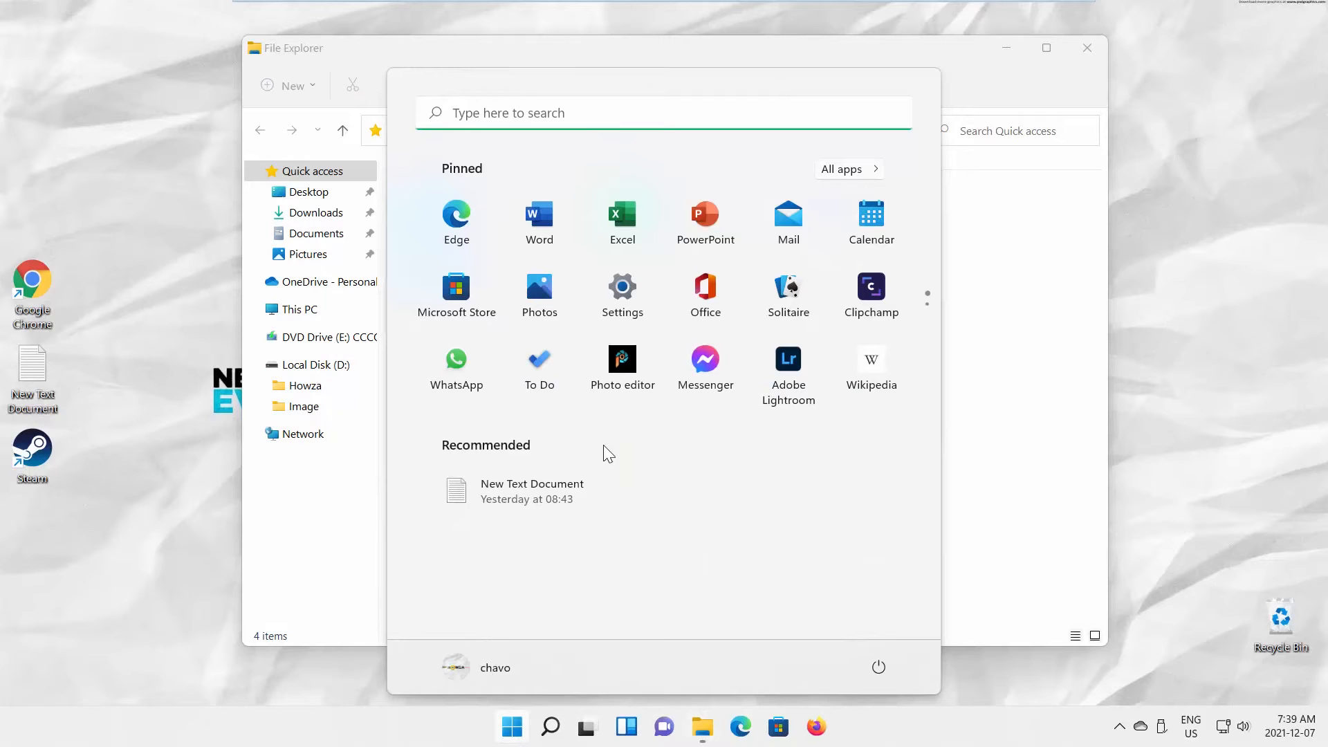
pyautogui.click(621, 287)
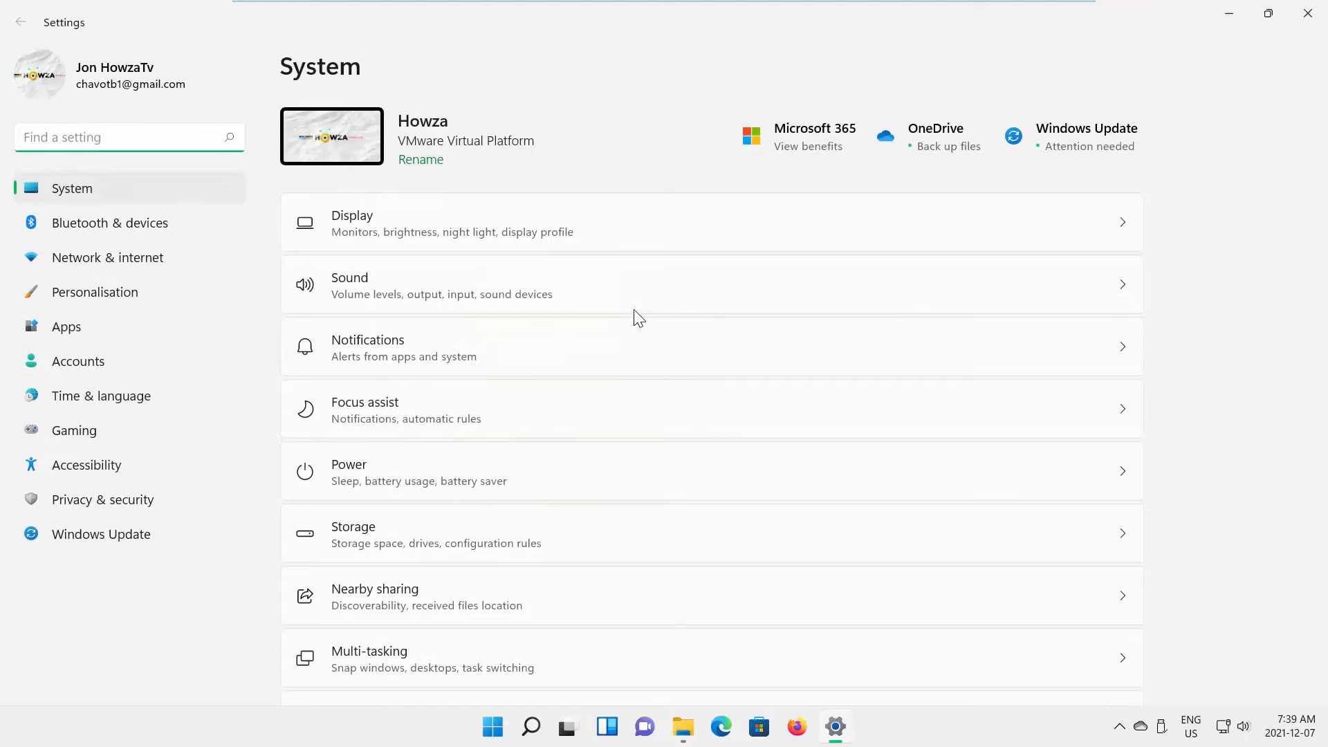
pyautogui.click(86, 465)
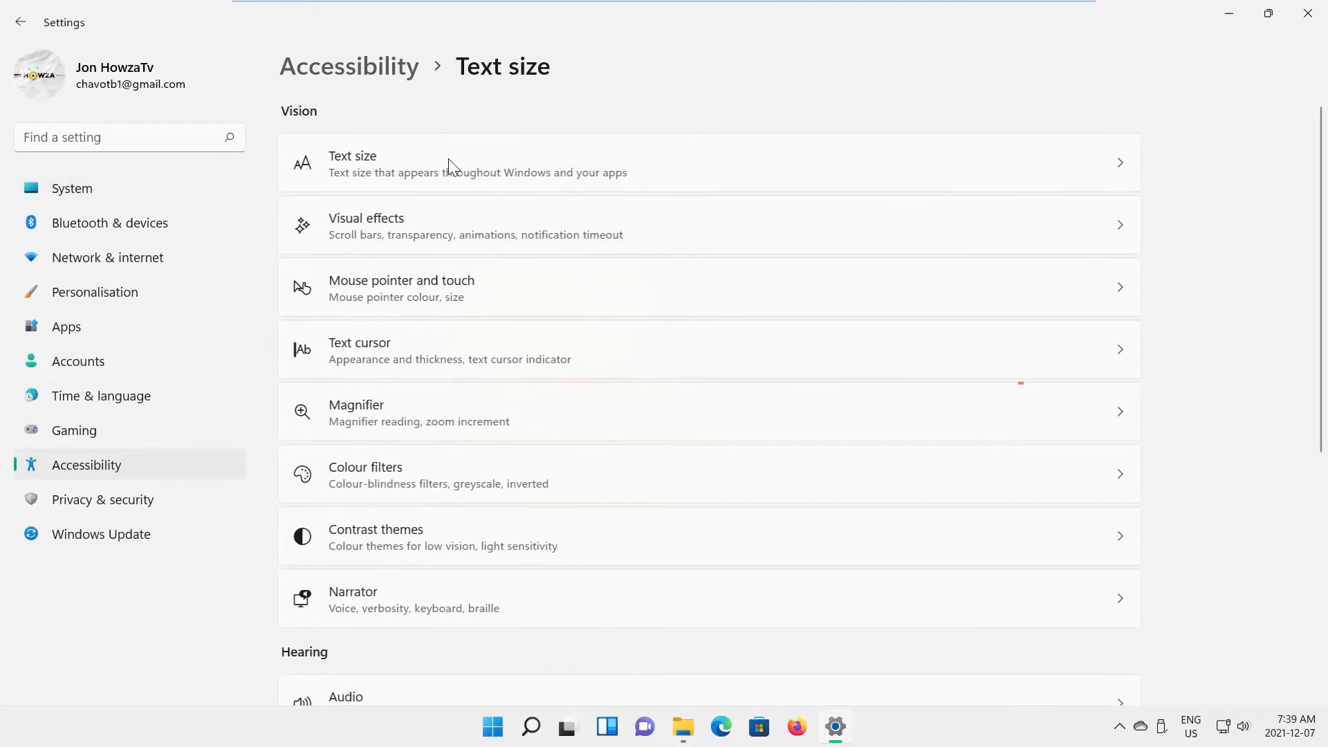
# Step: Raise the Text size slider and apply it, then view the slightly larger text in File Explorer
pyautogui.click(477, 163)
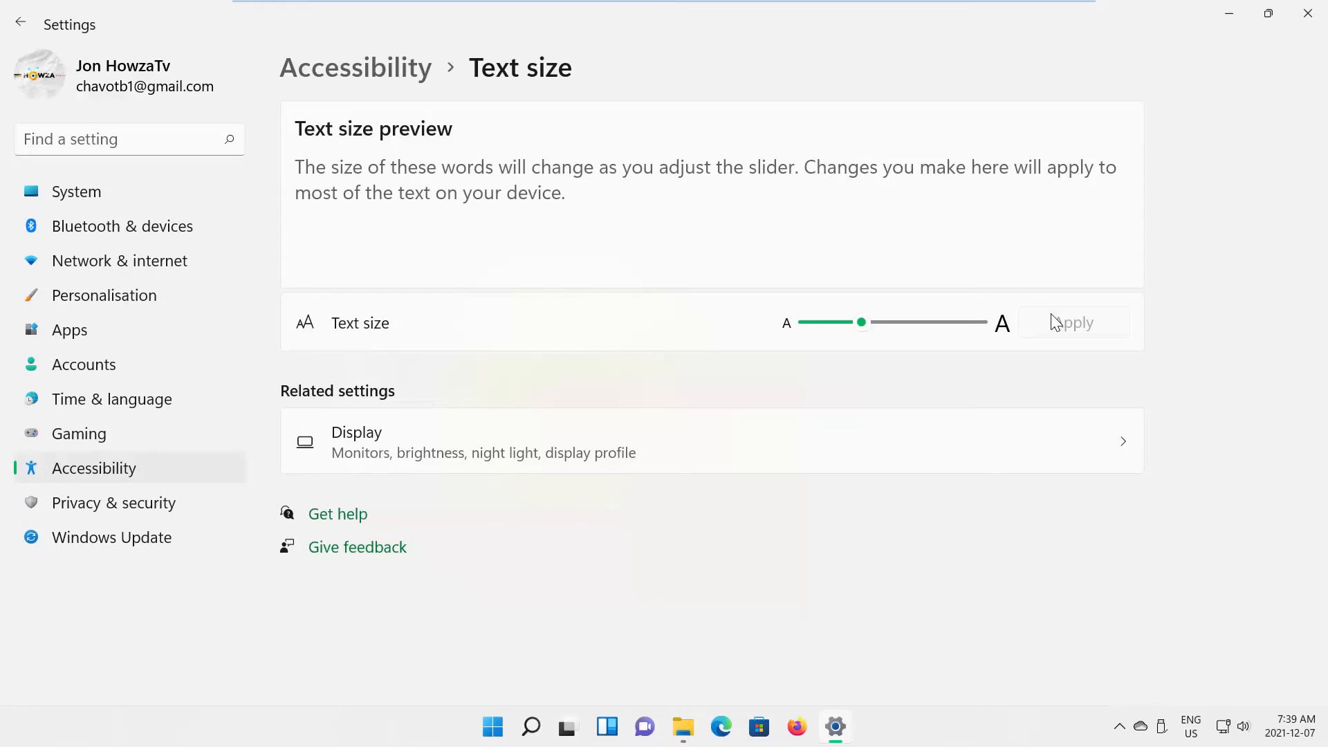
pyautogui.click(681, 726)
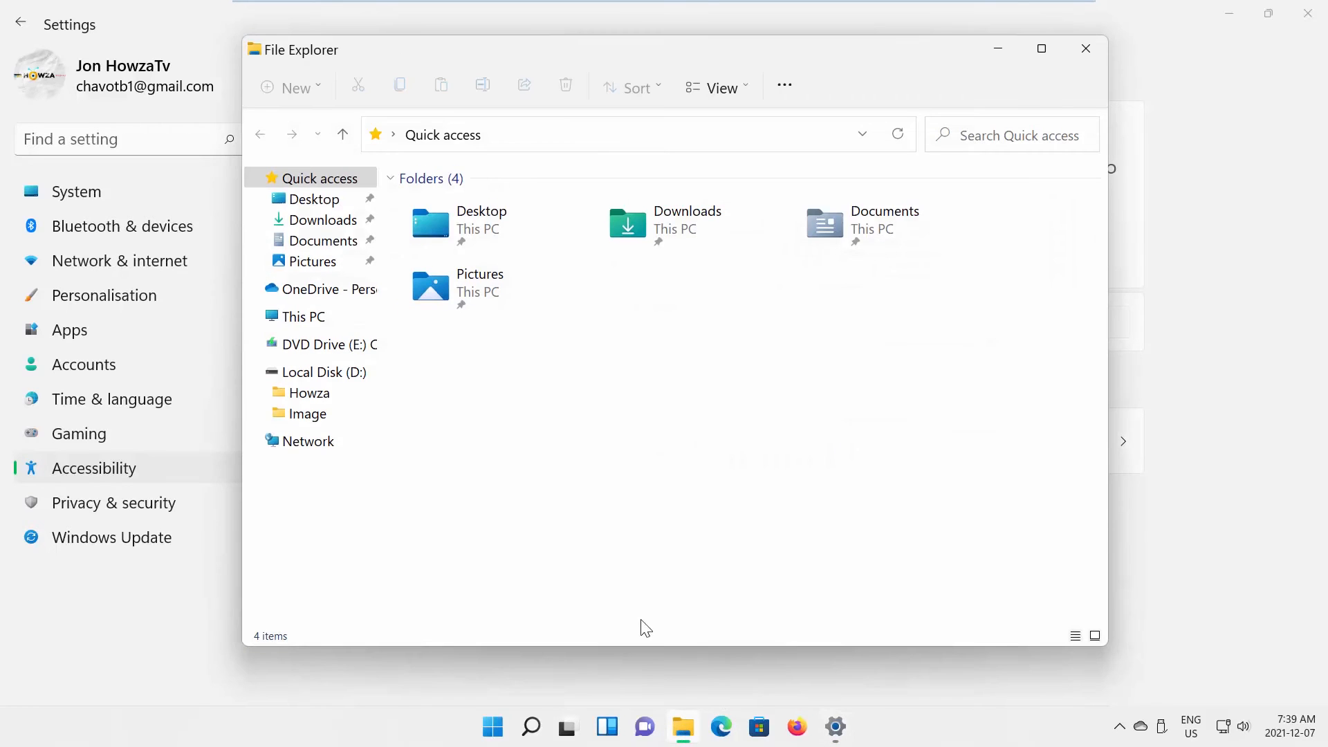
pyautogui.moveTo(1167, 347)
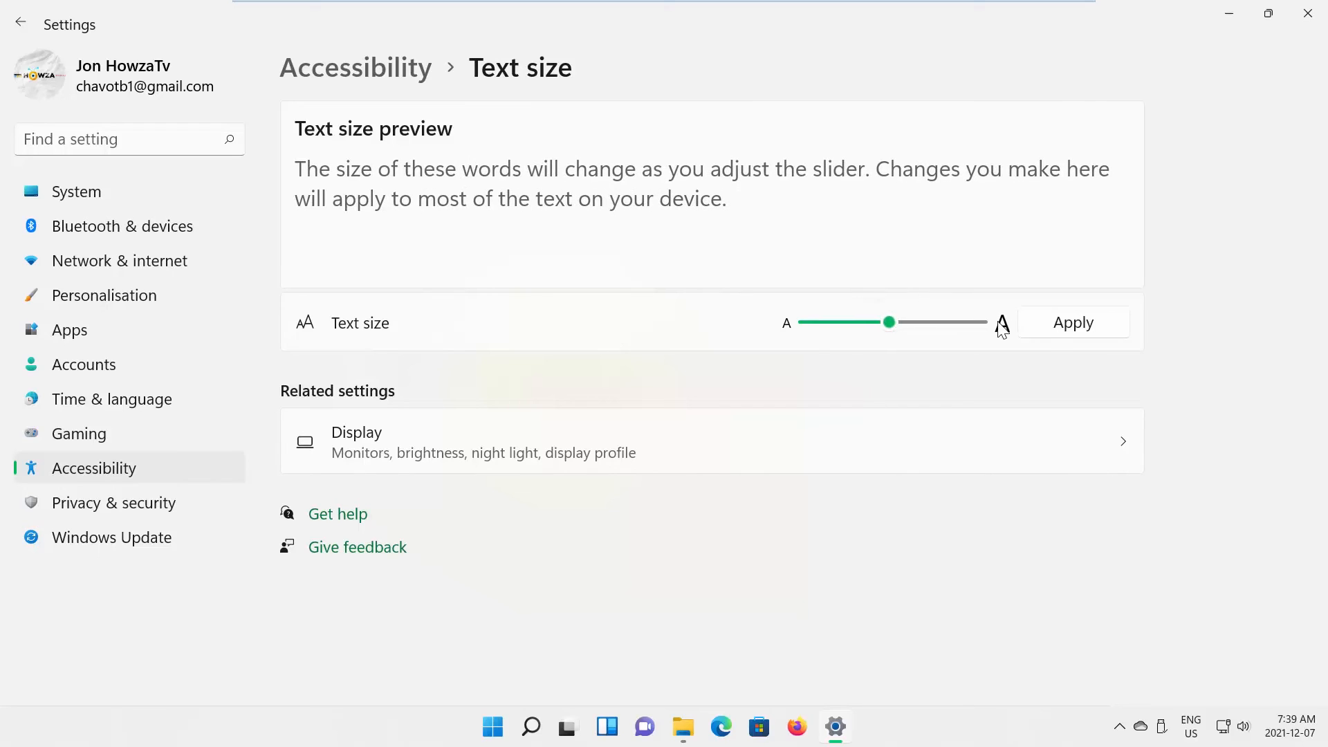
# Step: Push the Text size slider further right and apply the even larger text across Windows
pyautogui.click(1072, 322)
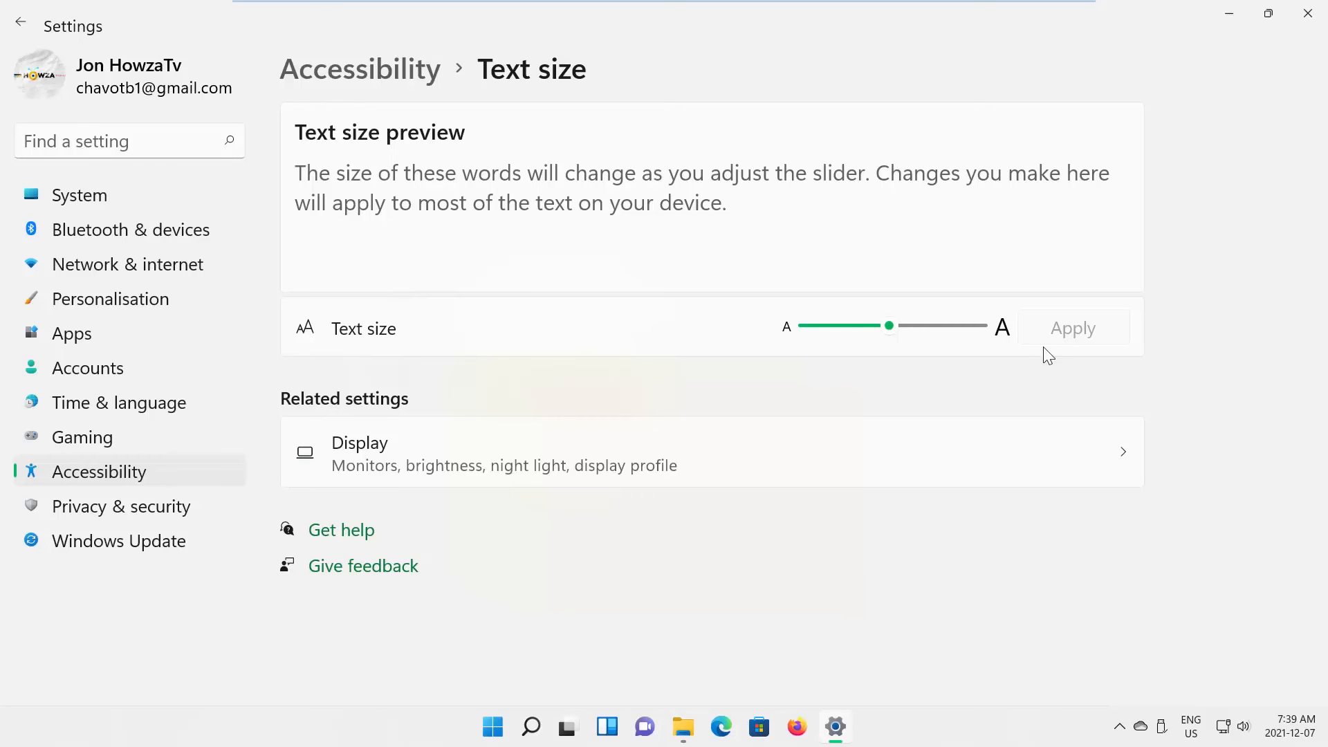